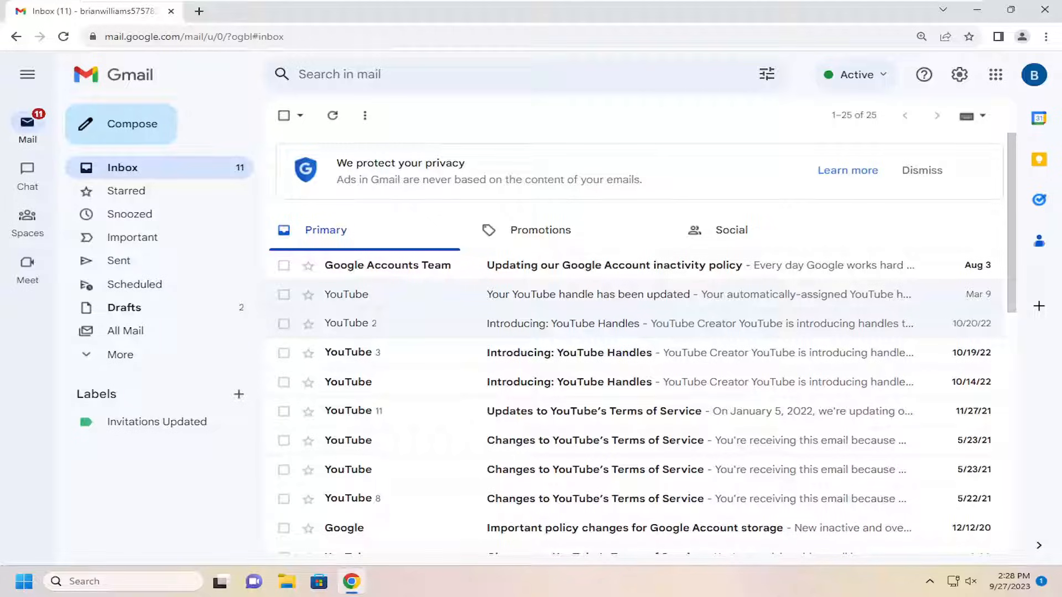
{"action": "mouse_move", "coordinate": [972, 78]}
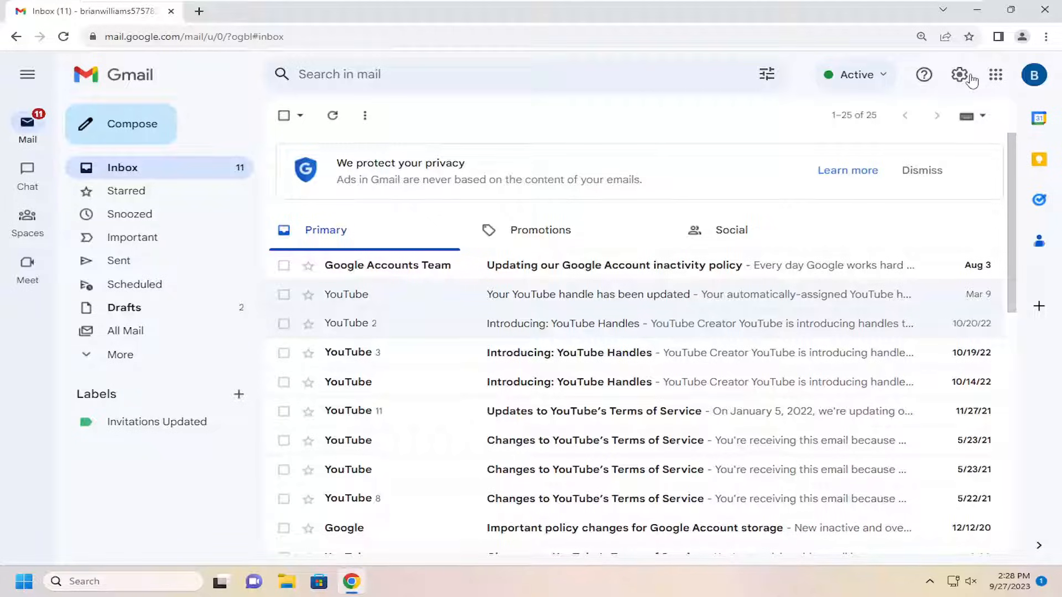
Open Gmail's full settings from the quick settings gear panel
{"action": "left_click", "coordinate": [959, 75]}
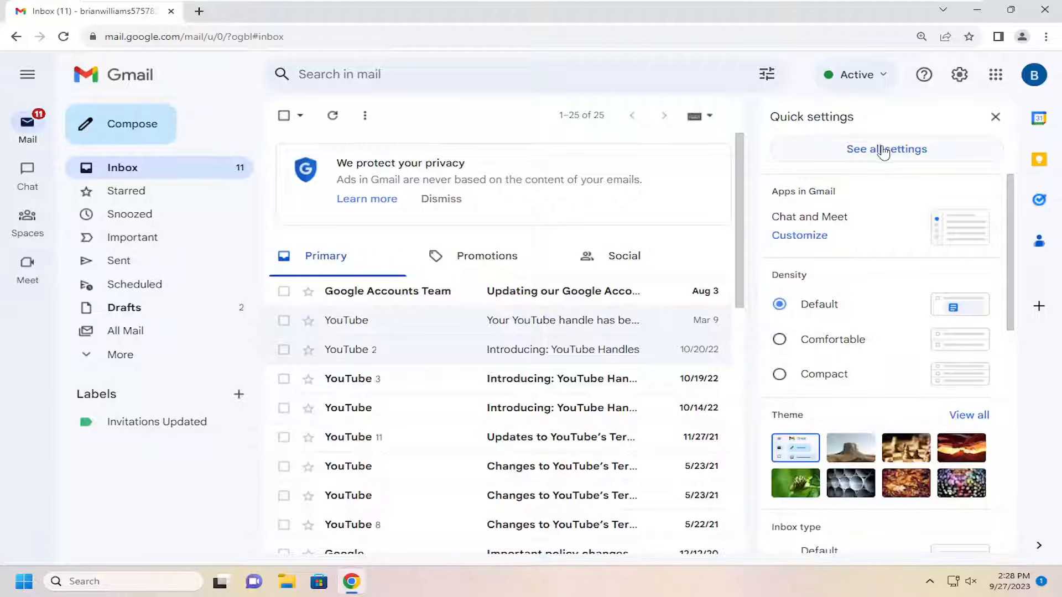
{"action": "left_click", "coordinate": [887, 148]}
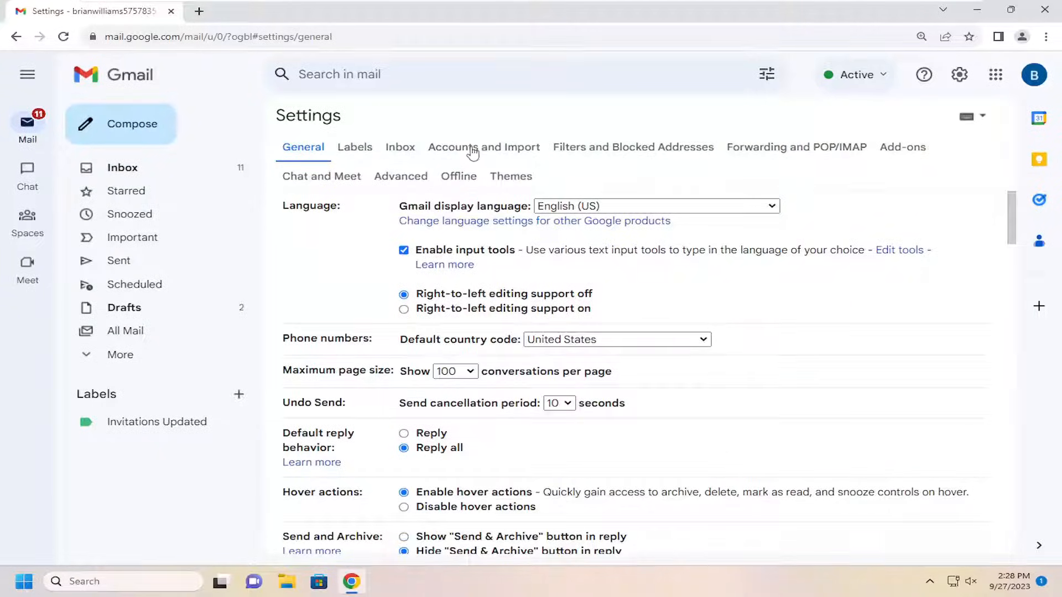
Go to Accounts and Import and scroll to the sign-in options on the Google Account Security page
{"action": "left_click", "coordinate": [484, 147]}
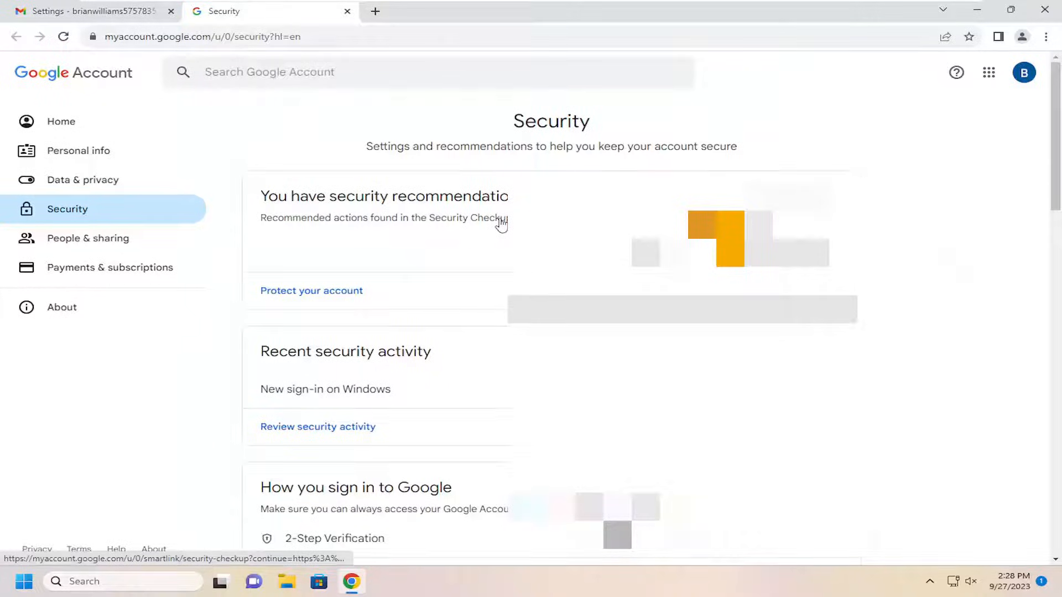
{"action": "scroll", "scroll_direction": "down", "scroll_amount": 3}
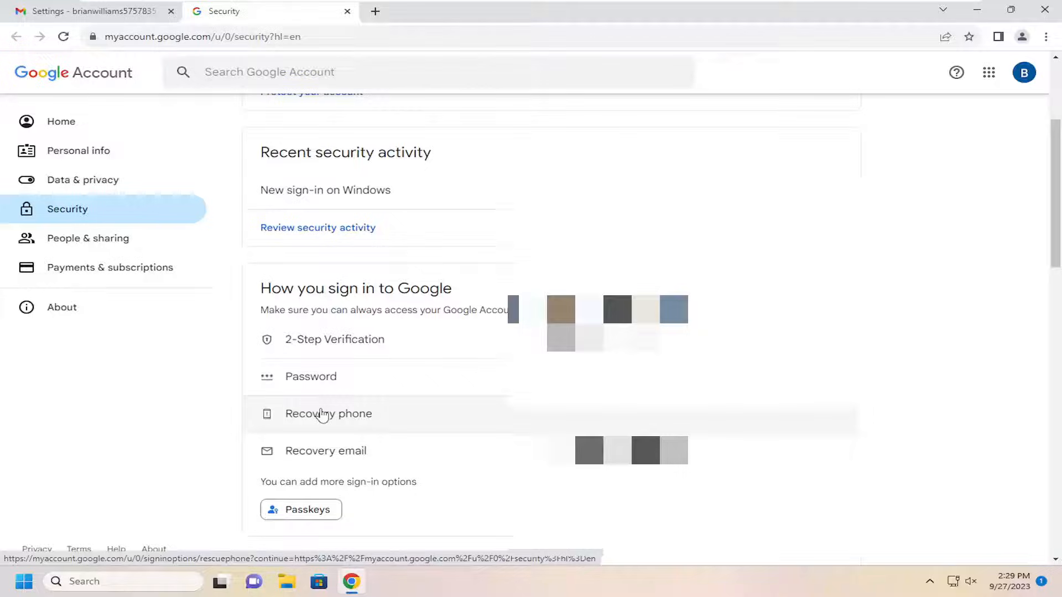
Select Recovery phone and verify identity with the account password
{"action": "left_click", "coordinate": [329, 414]}
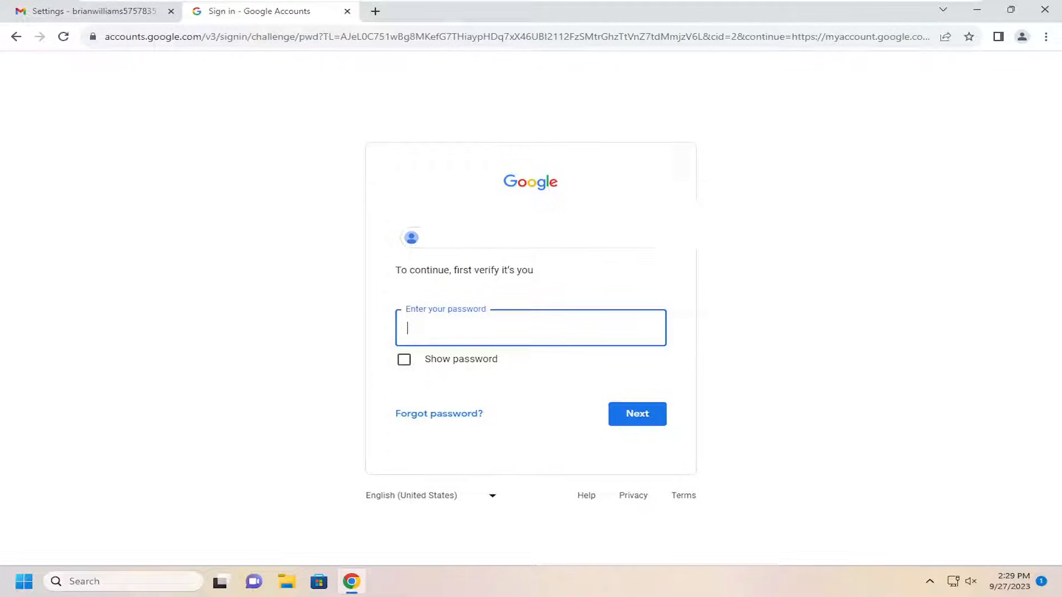
{"action": "mouse_move", "coordinate": [463, 364]}
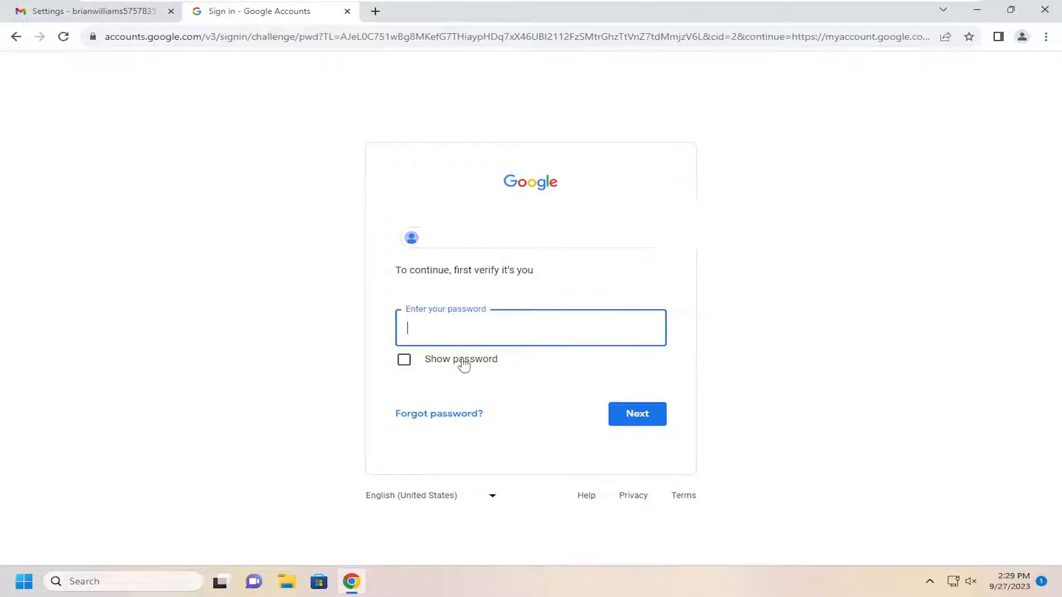
{"action": "left_click", "coordinate": [636, 414]}
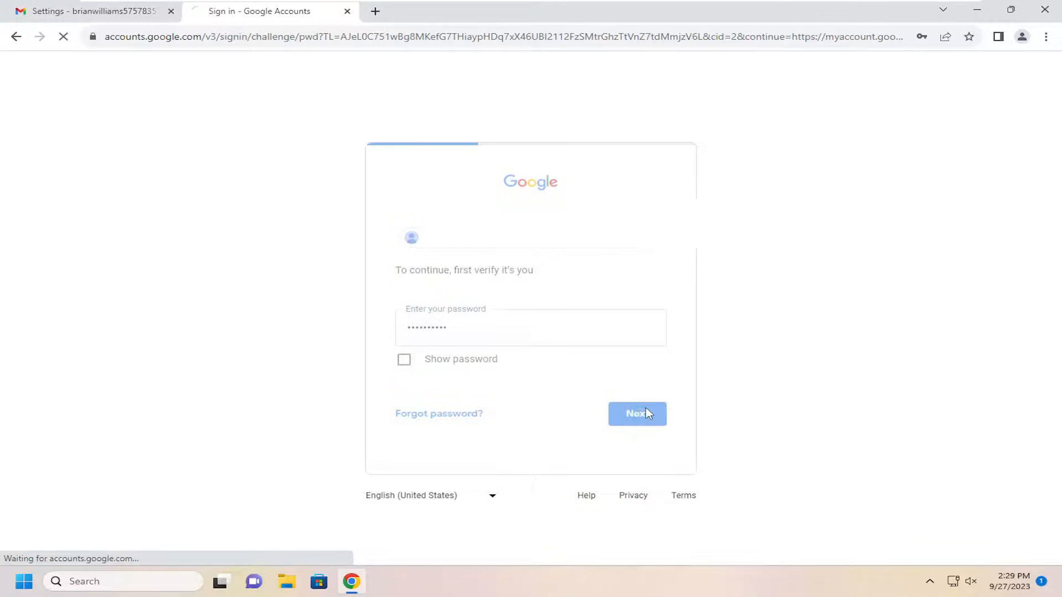
{"action": "left_click", "coordinate": [636, 414]}
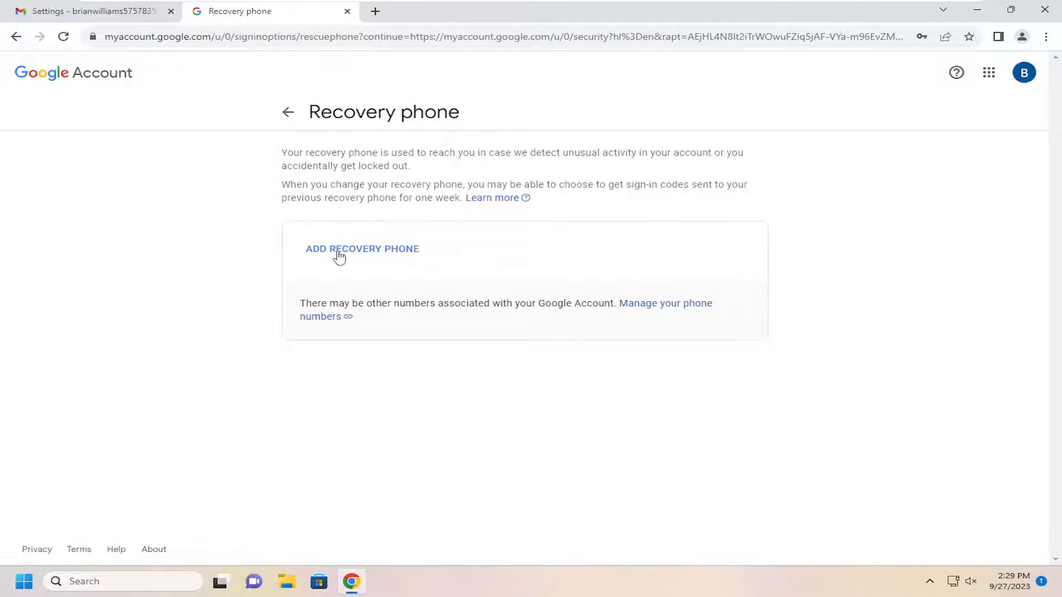